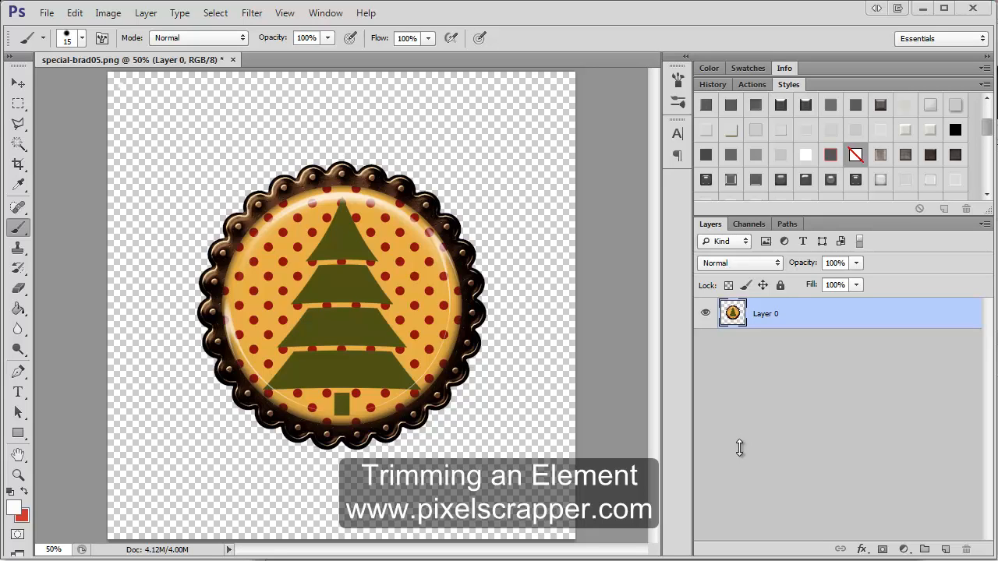
mouse_move(505, 106)
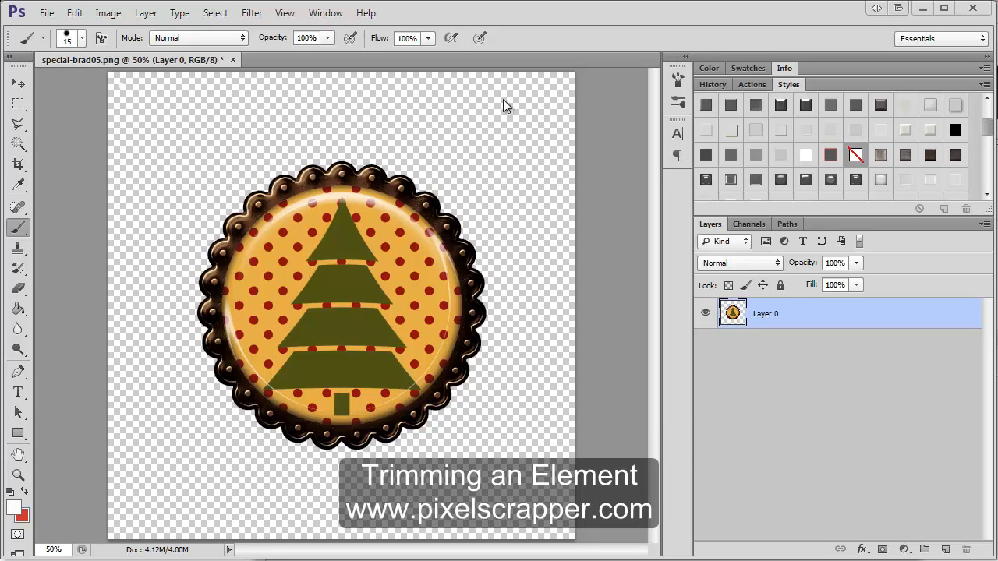
mouse_move(223, 490)
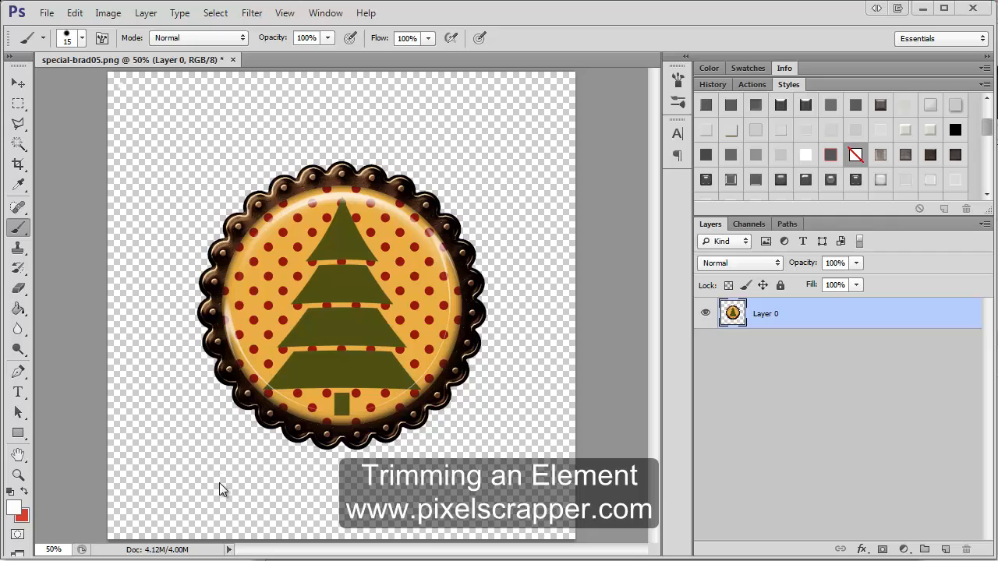
mouse_move(443, 131)
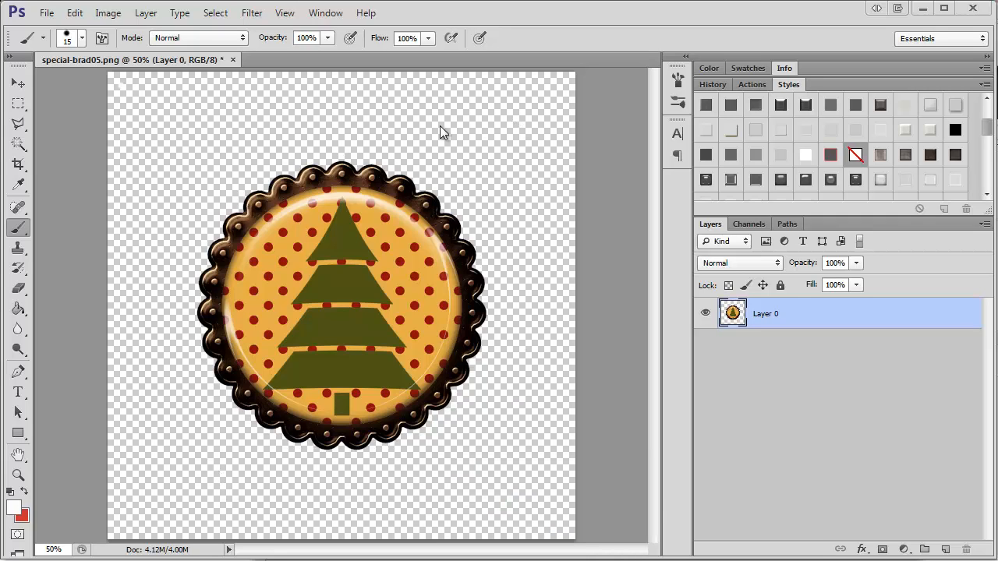
mouse_move(542, 138)
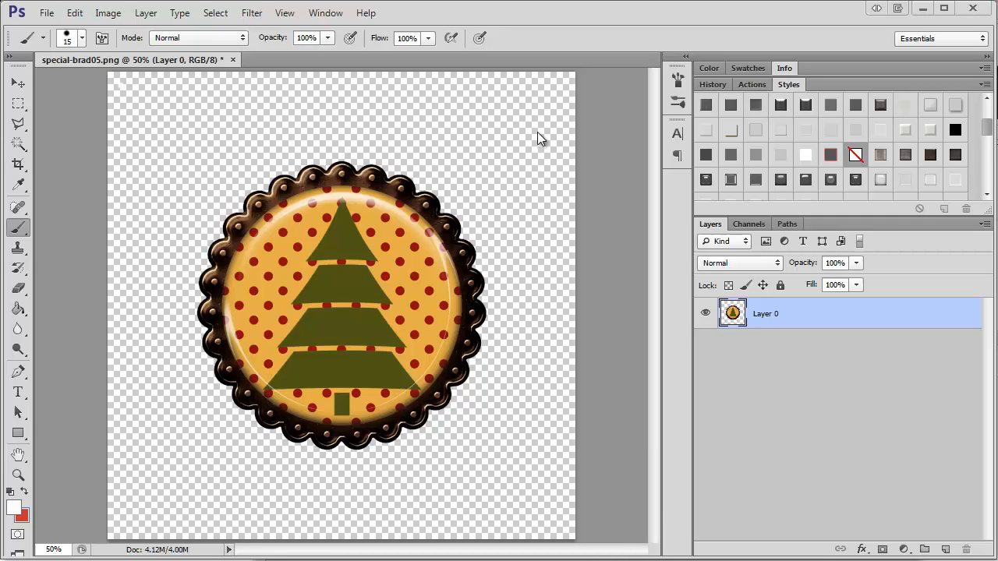
mouse_move(168, 399)
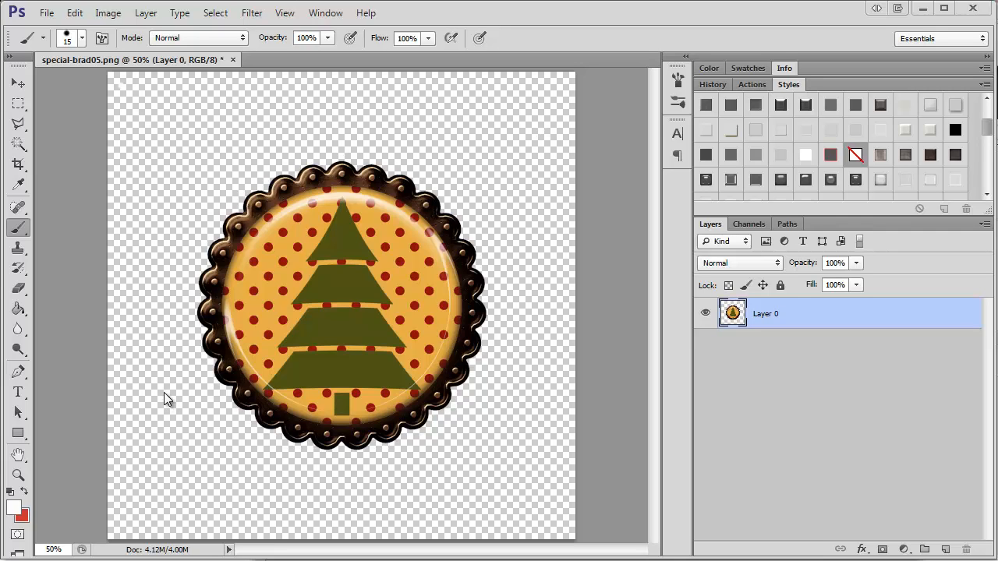
mouse_move(242, 449)
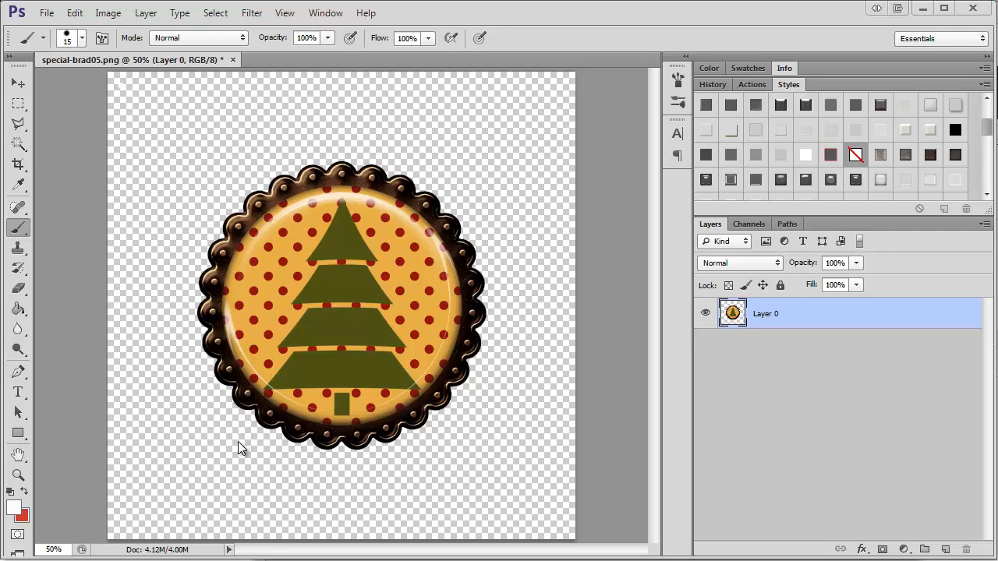
mouse_move(172, 355)
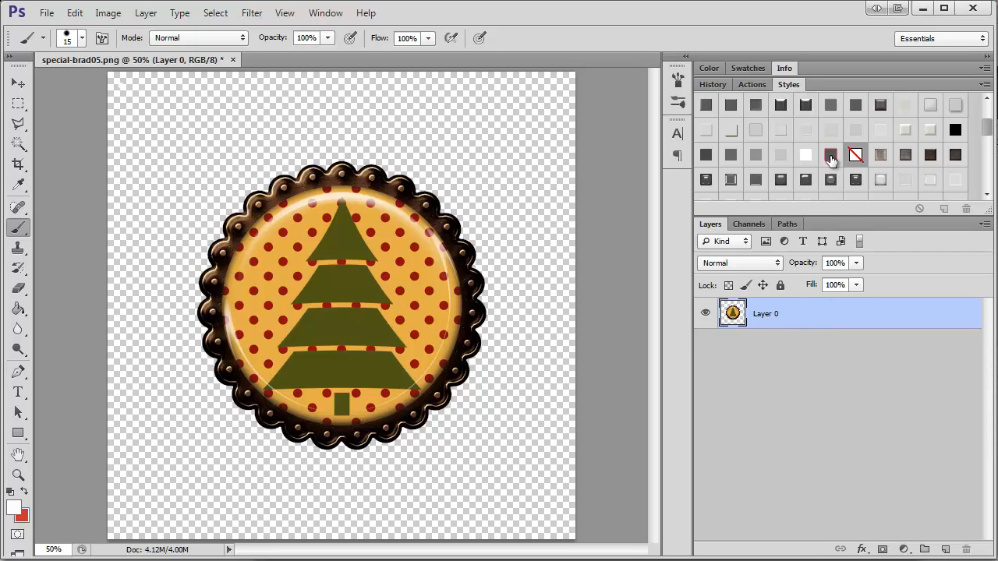
mouse_move(830, 159)
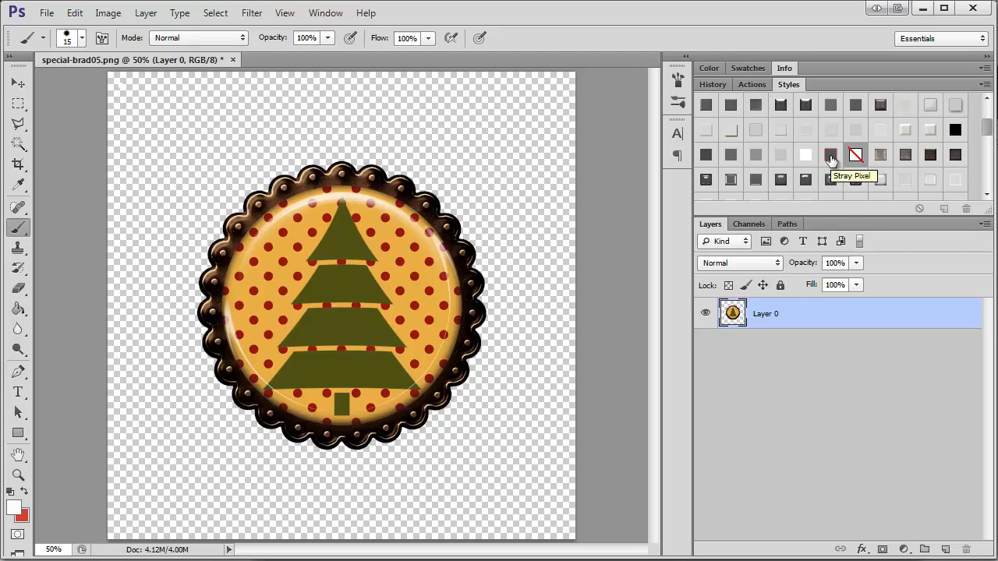
- Apply the Stray Pixel style so a red stroke outlines Layer 0's pixels
left_click(829, 154)
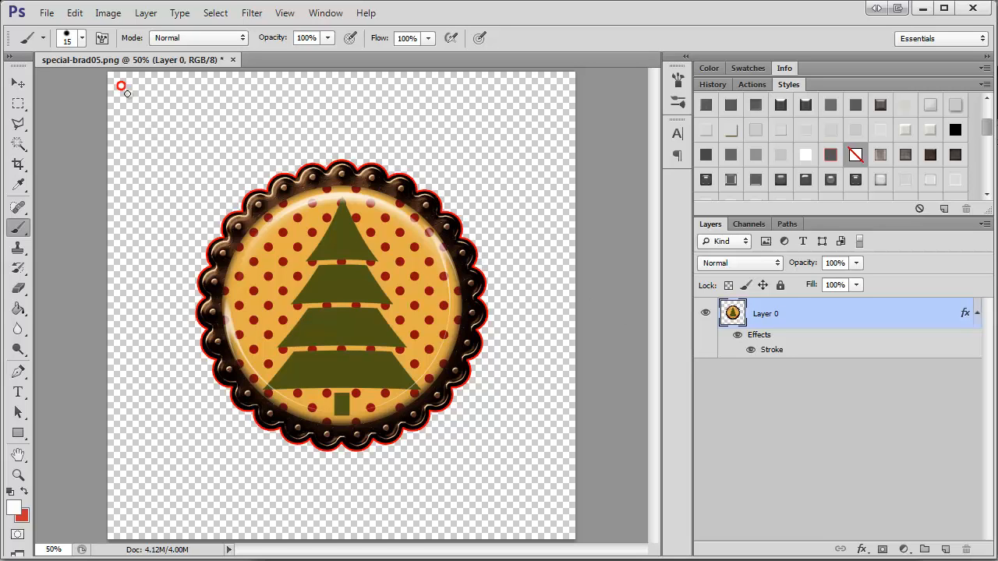
mouse_move(121, 96)
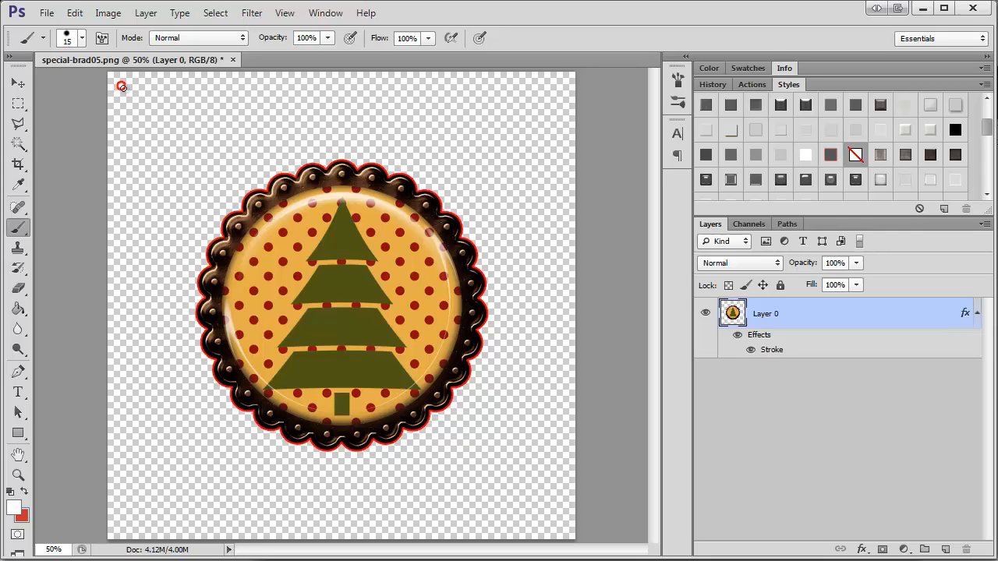
mouse_move(140, 159)
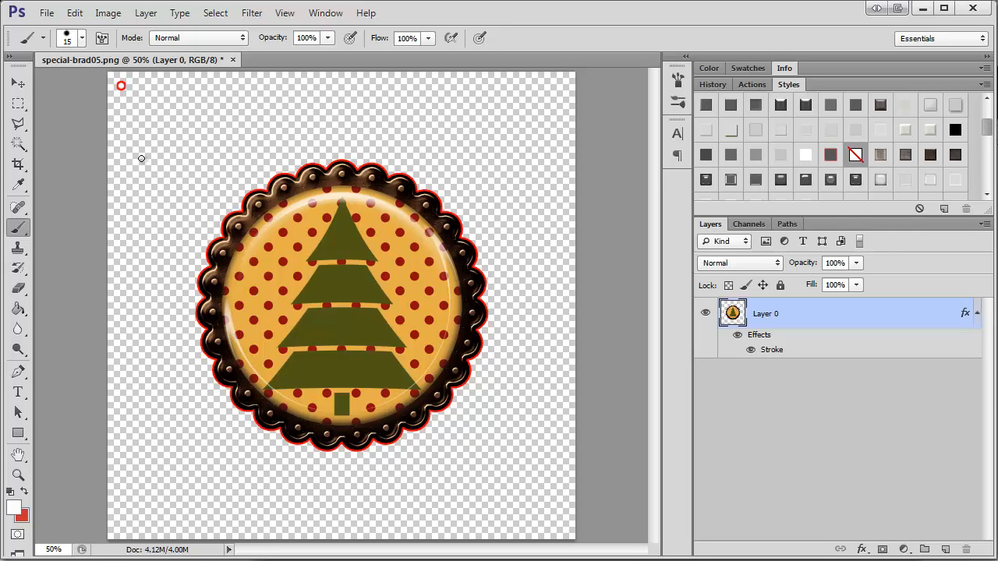
mouse_move(140, 326)
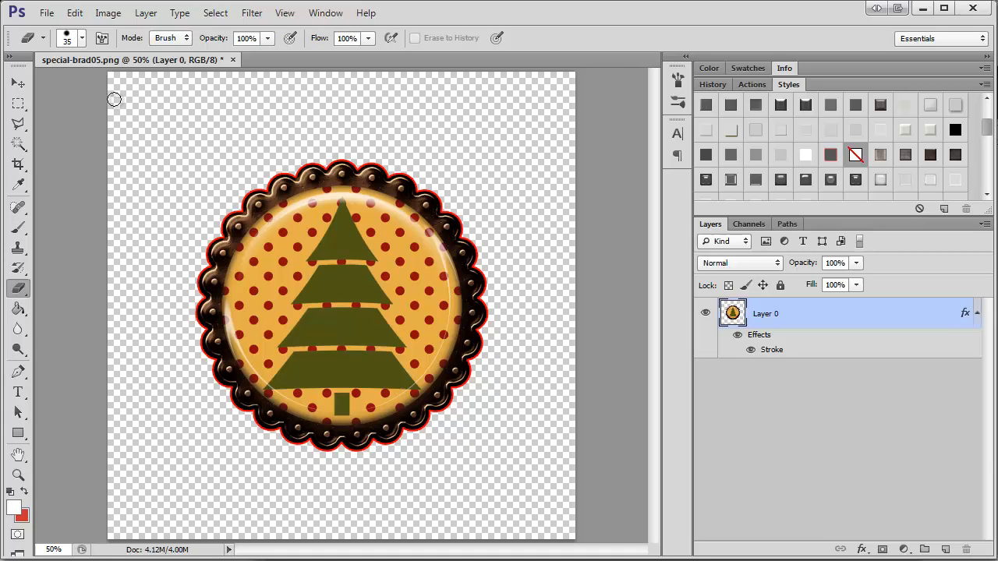
mouse_move(124, 156)
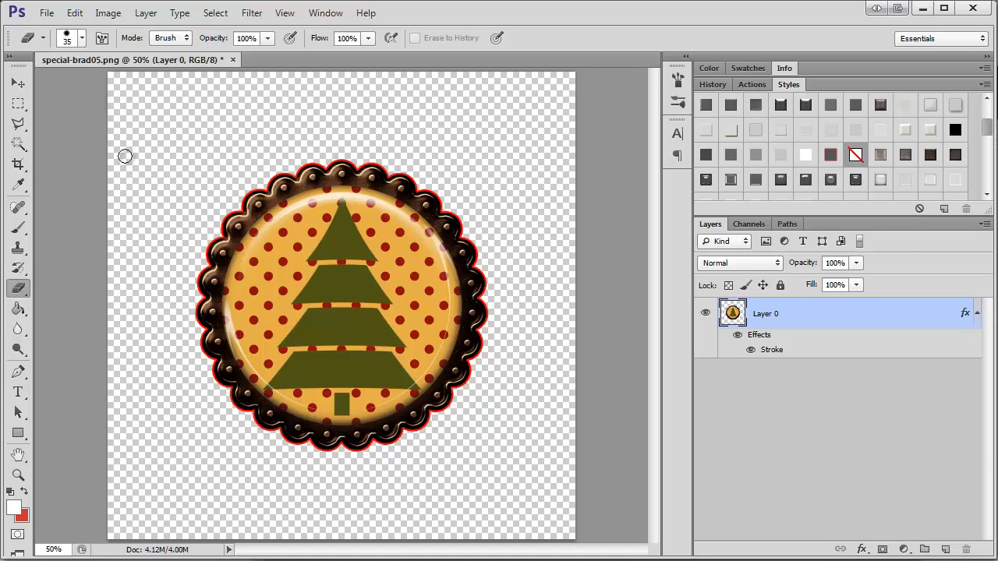
mouse_move(137, 230)
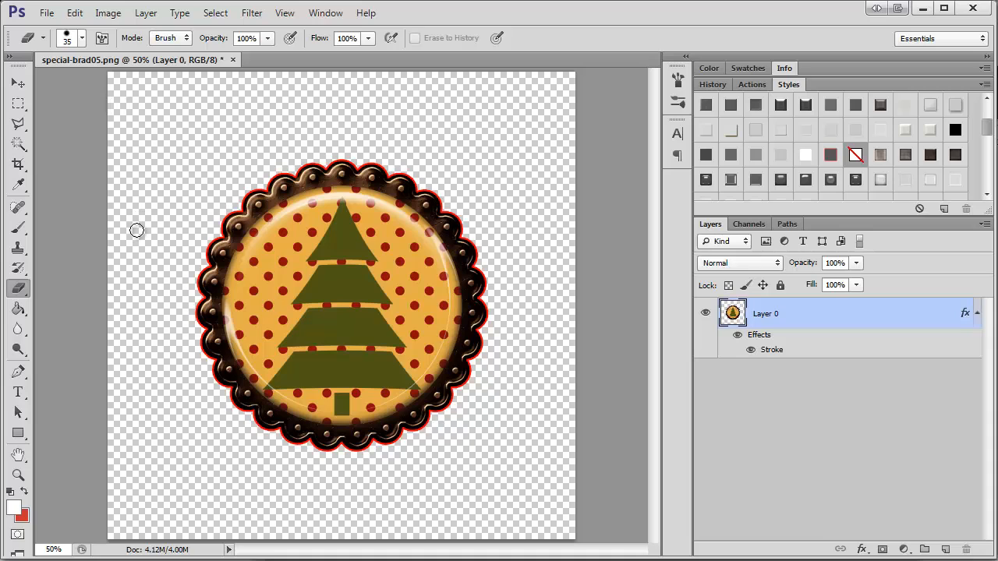
mouse_move(168, 229)
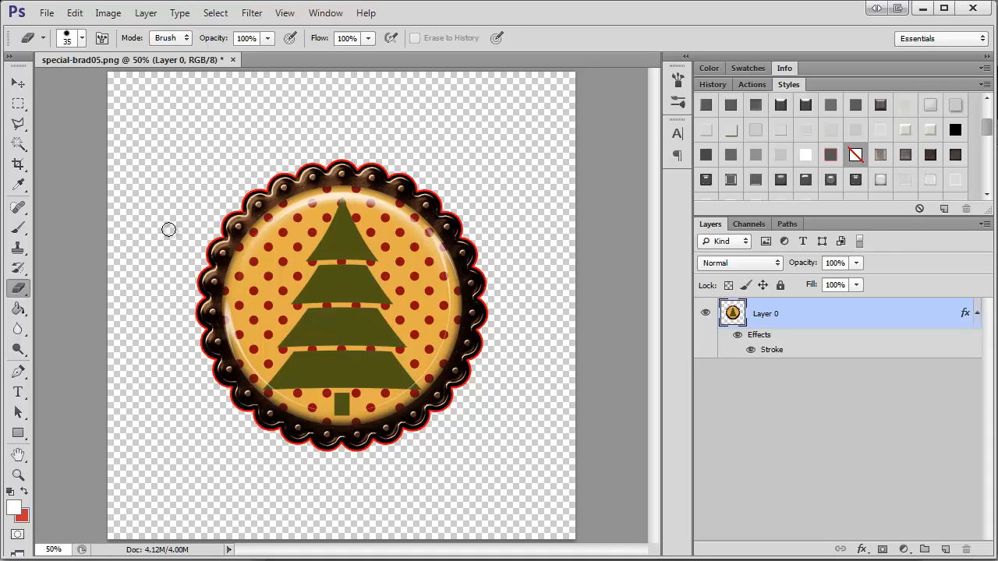
- Erase the stray pixel near the top-left corner with the Eraser tool
left_click(75, 12)
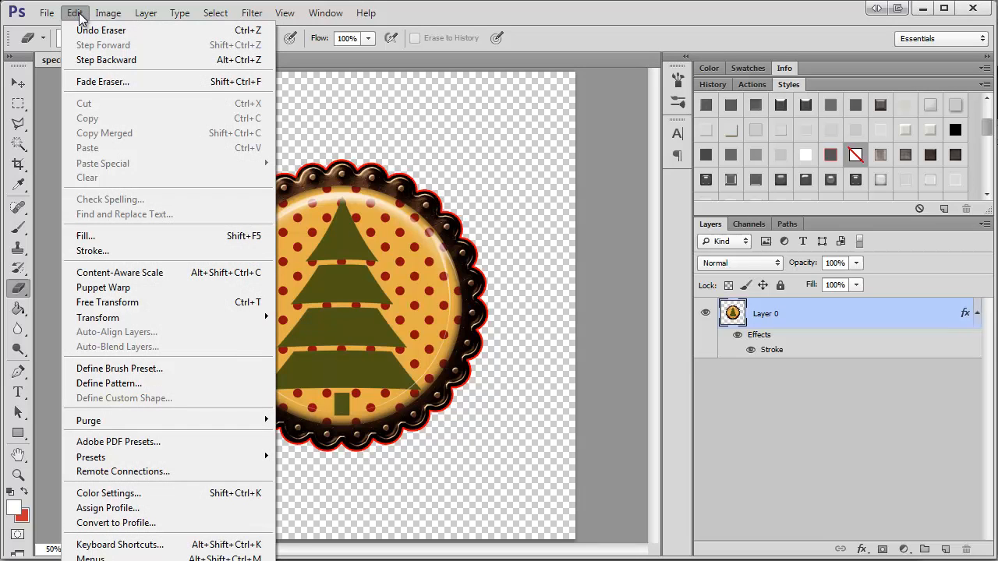
- Trim the canvas to the brad's edges based on Transparent Pixels
left_click(108, 13)
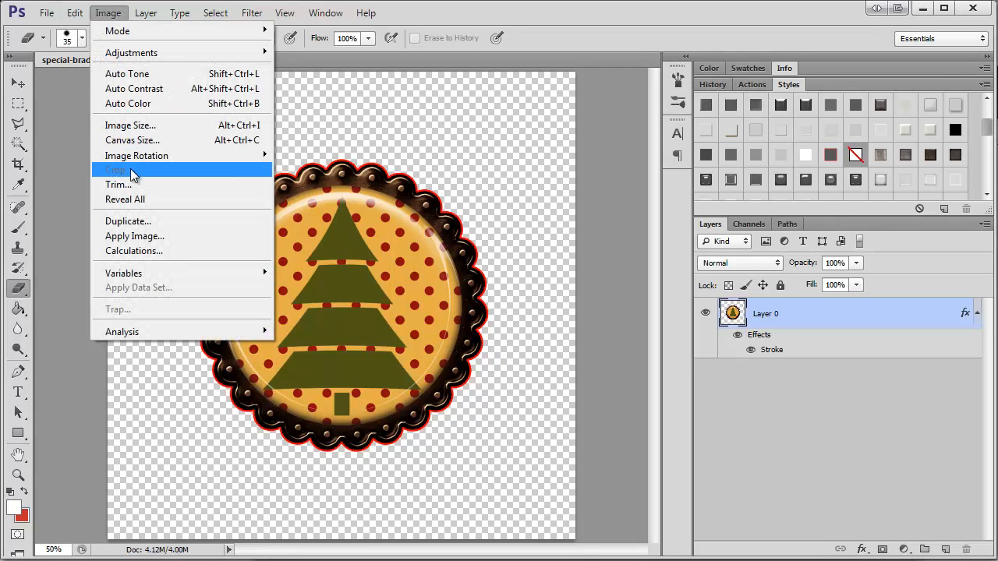
left_click(118, 183)
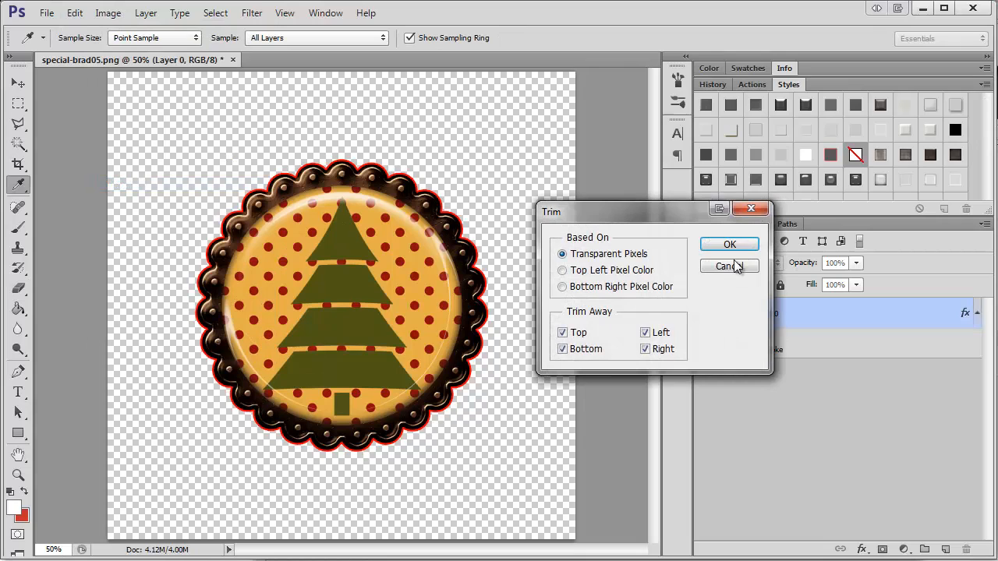
left_click(729, 243)
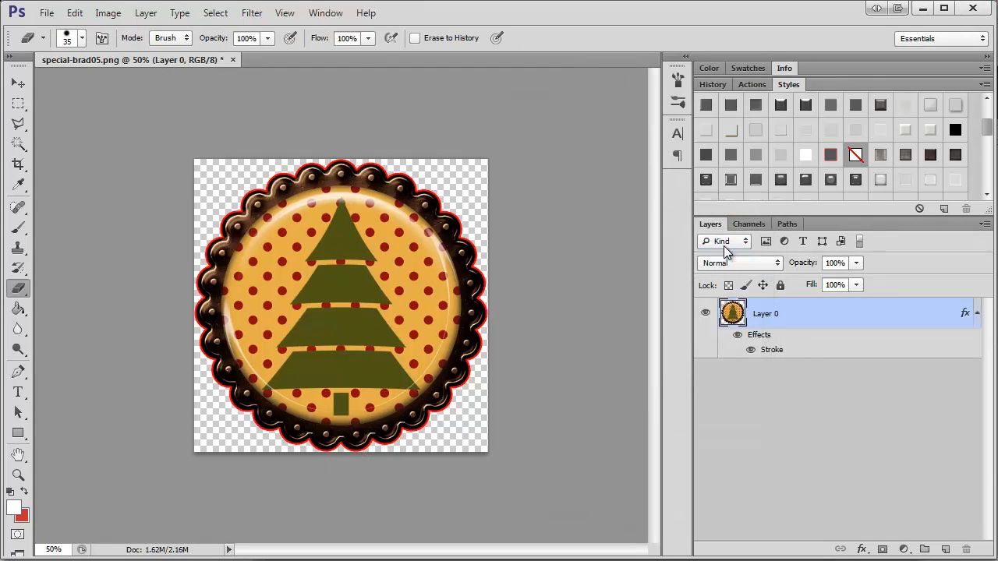
mouse_move(805, 321)
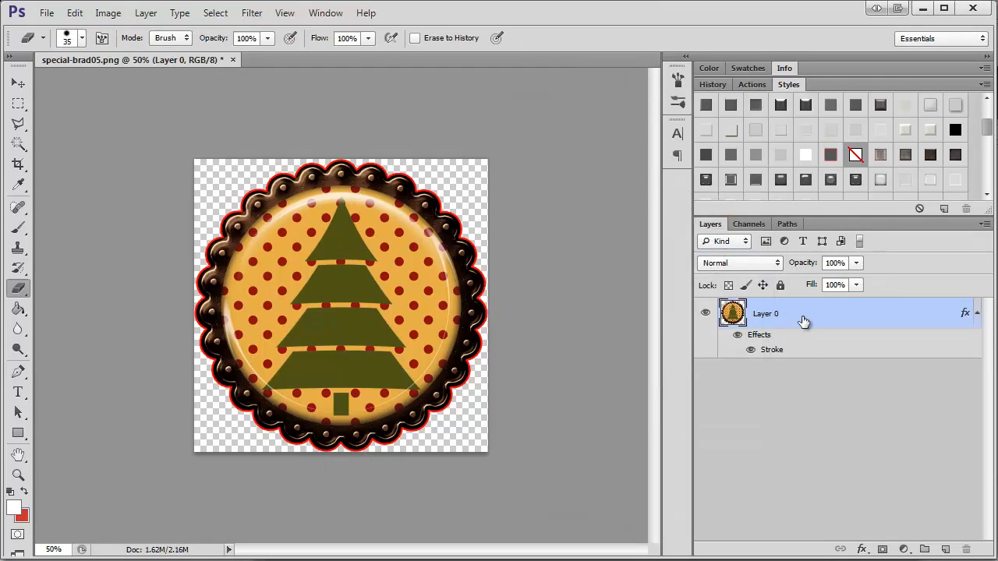
- Clear the red stroke layer style from Layer 0
right_click(804, 321)
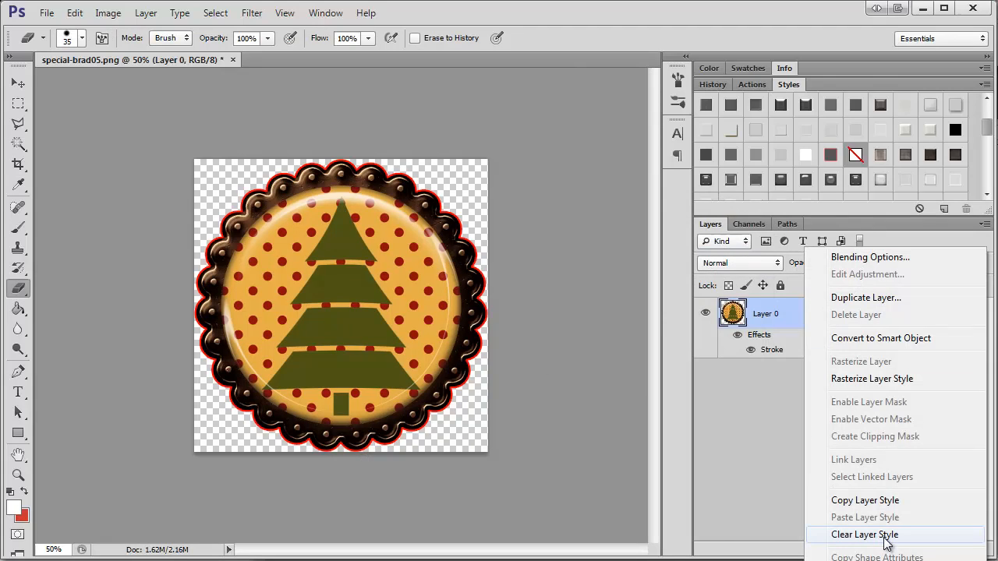
left_click(863, 533)
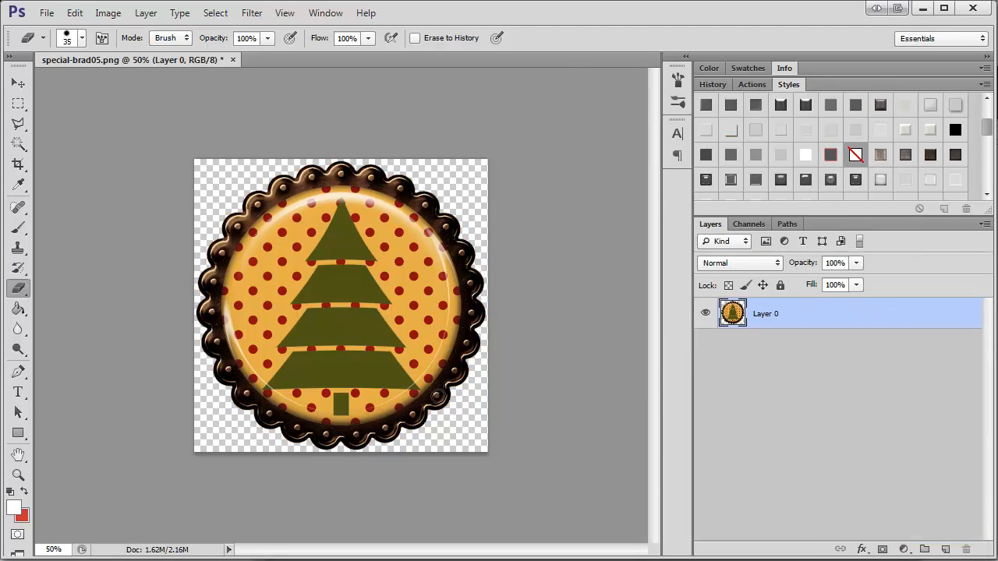
mouse_move(35, 82)
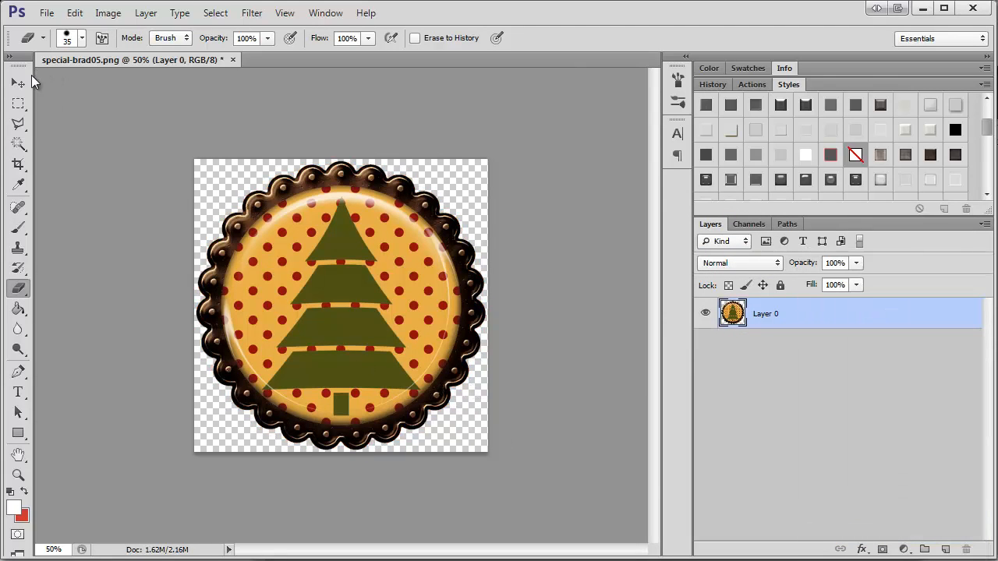
left_click(19, 81)
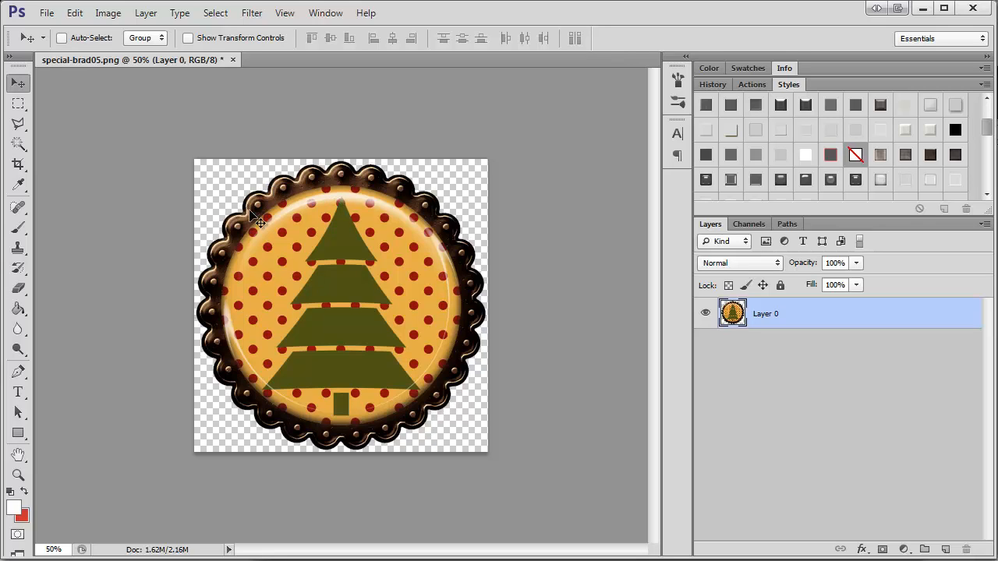
mouse_move(204, 327)
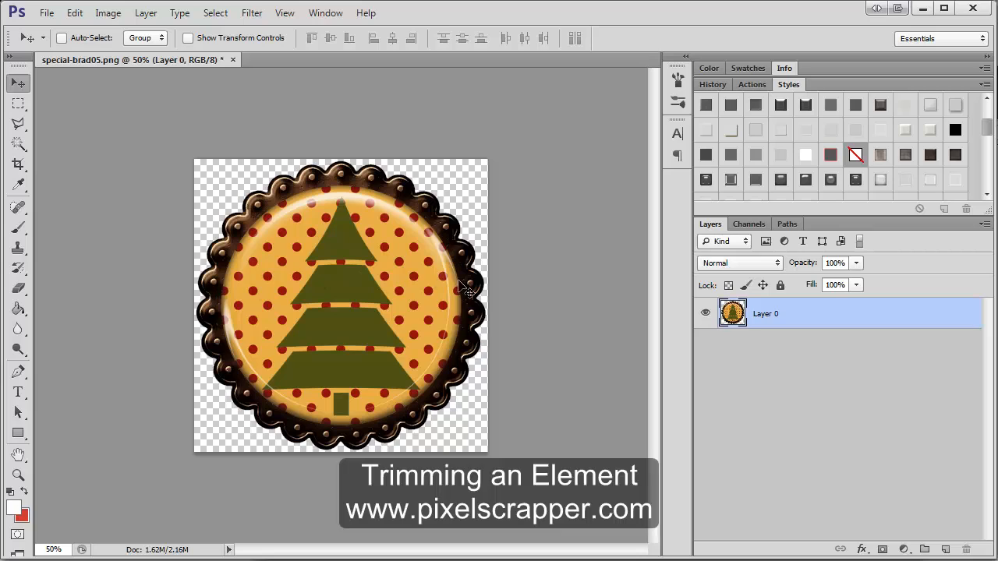
mouse_move(362, 161)
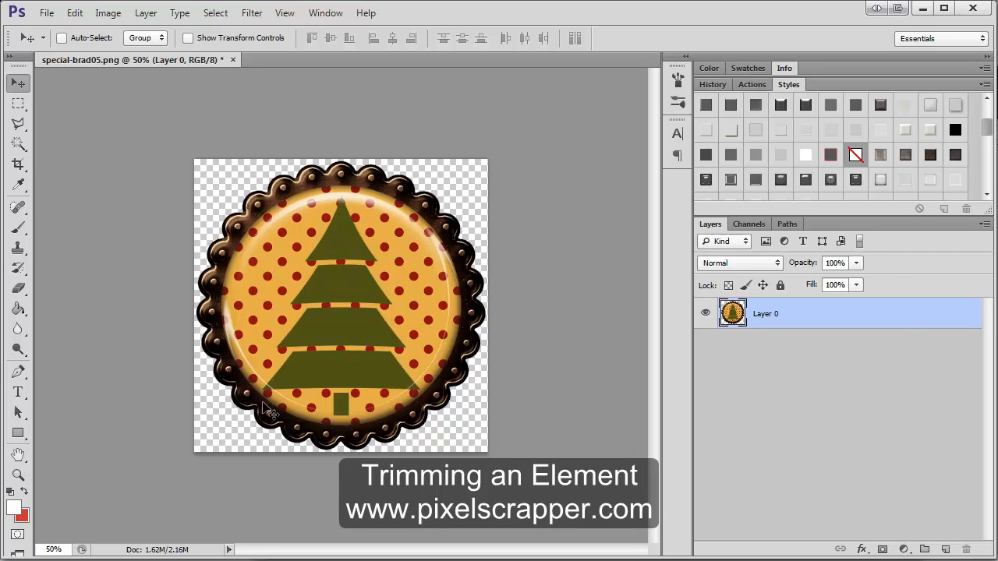
mouse_move(487, 209)
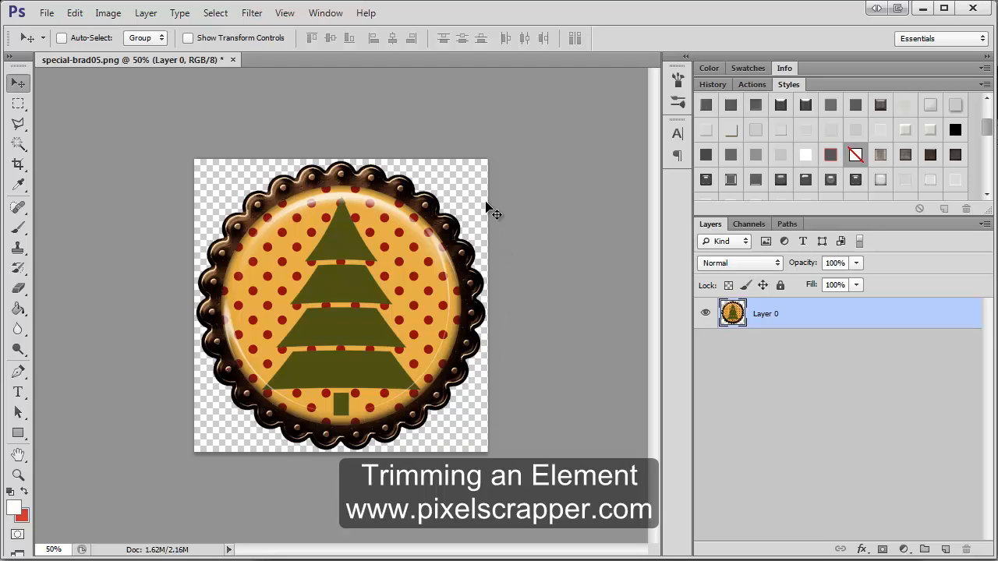